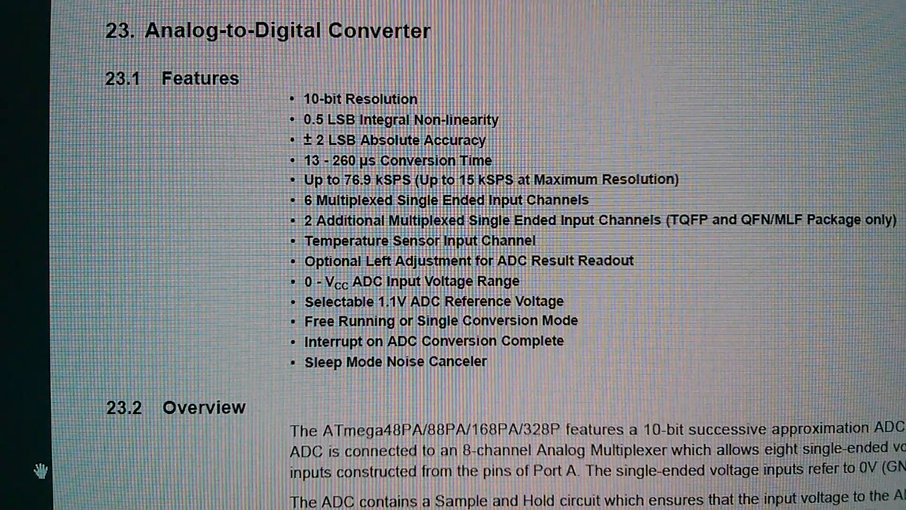
scroll("down", 3)
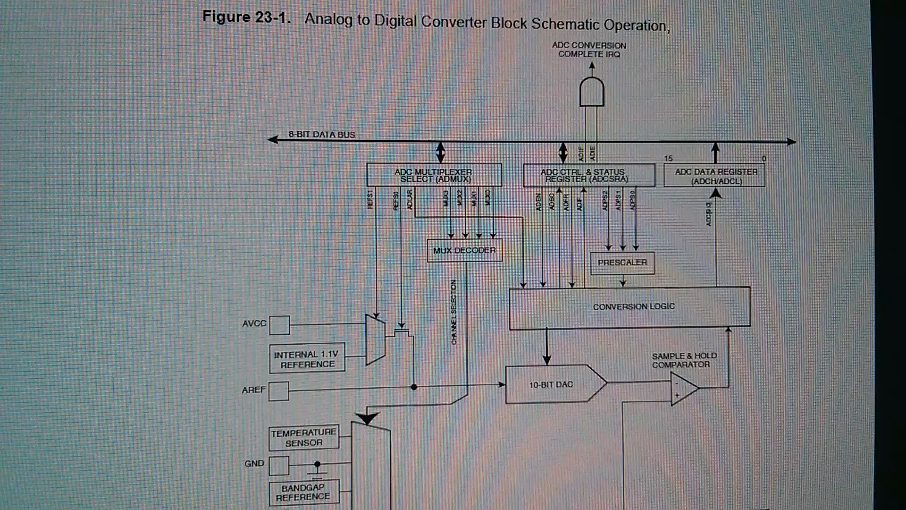
scroll("down", 3)
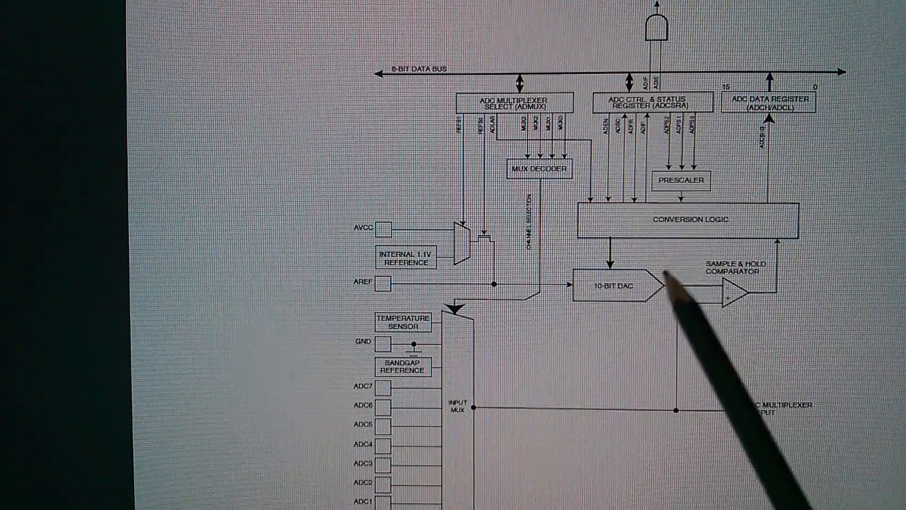
mouse_move(722, 300)
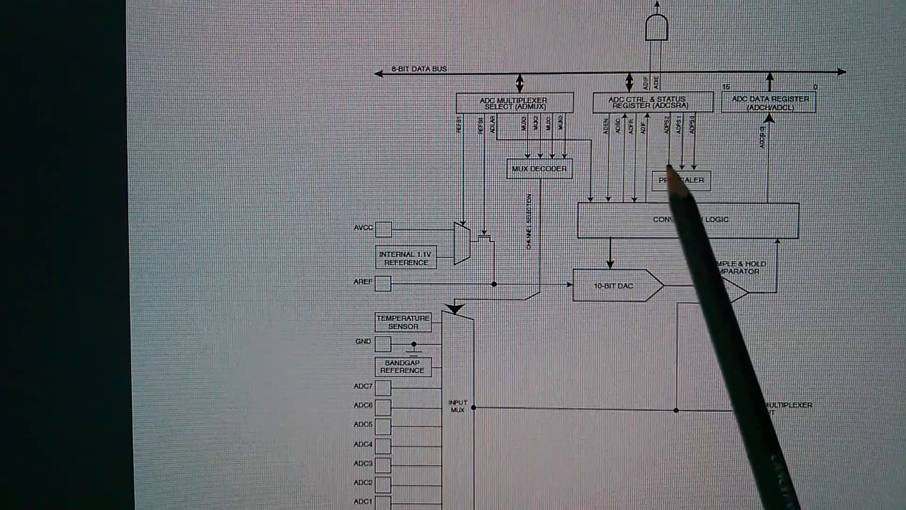
mouse_move(681, 231)
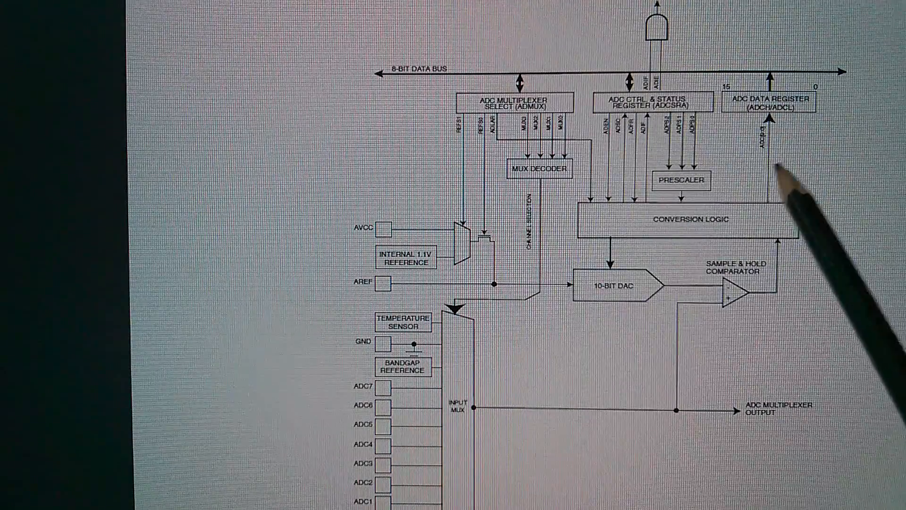
mouse_move(688, 202)
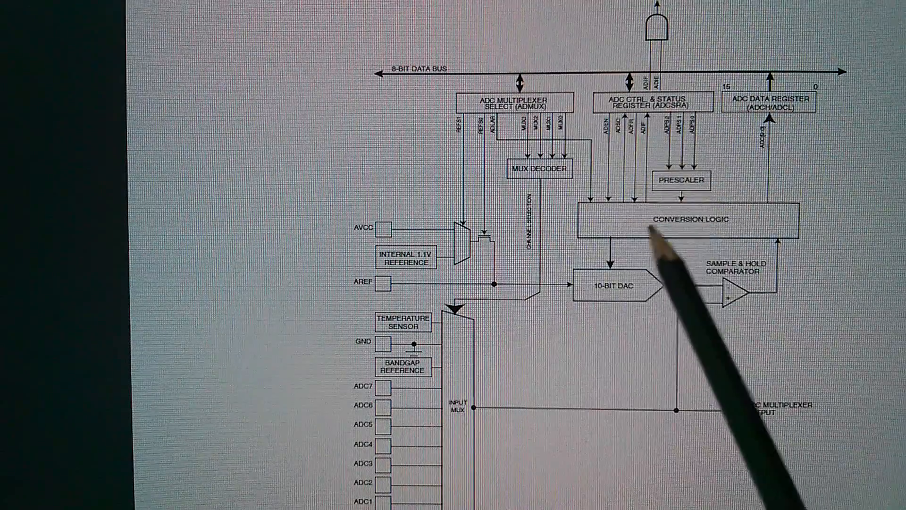
mouse_move(670, 46)
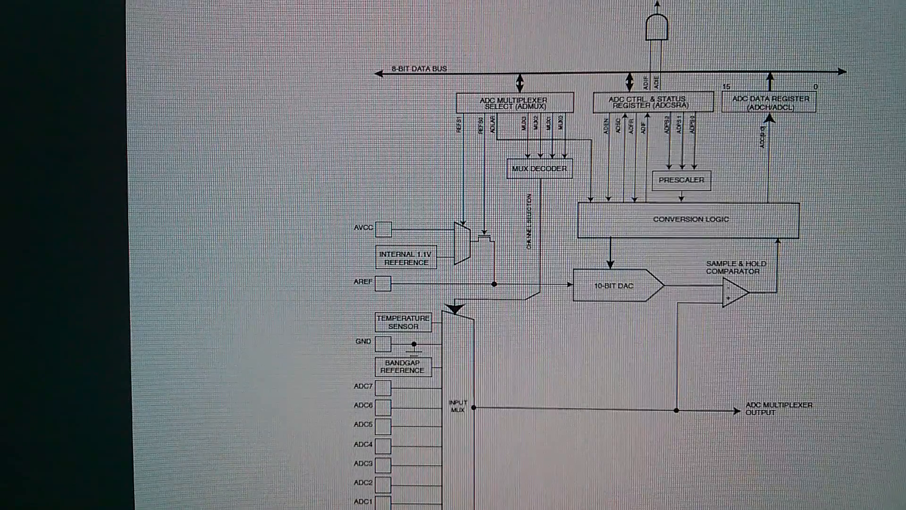
scroll("down", 3)
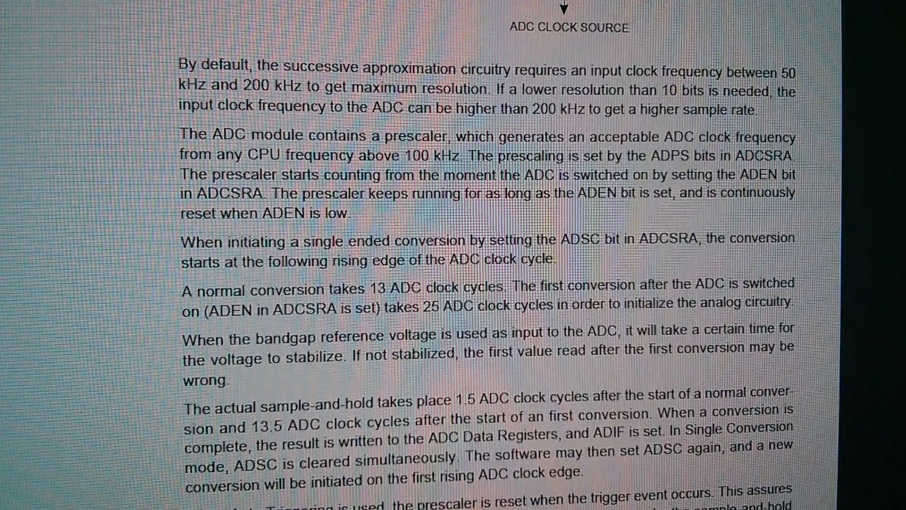
scroll("down", 3)
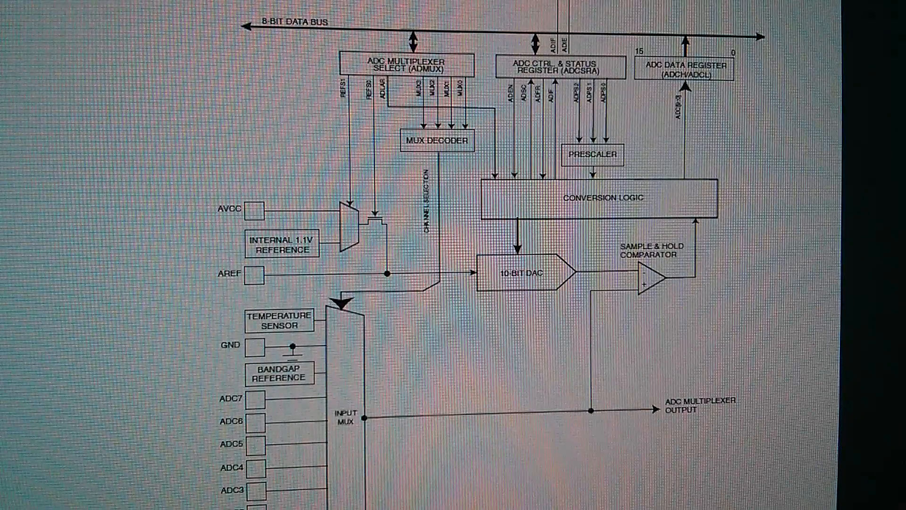